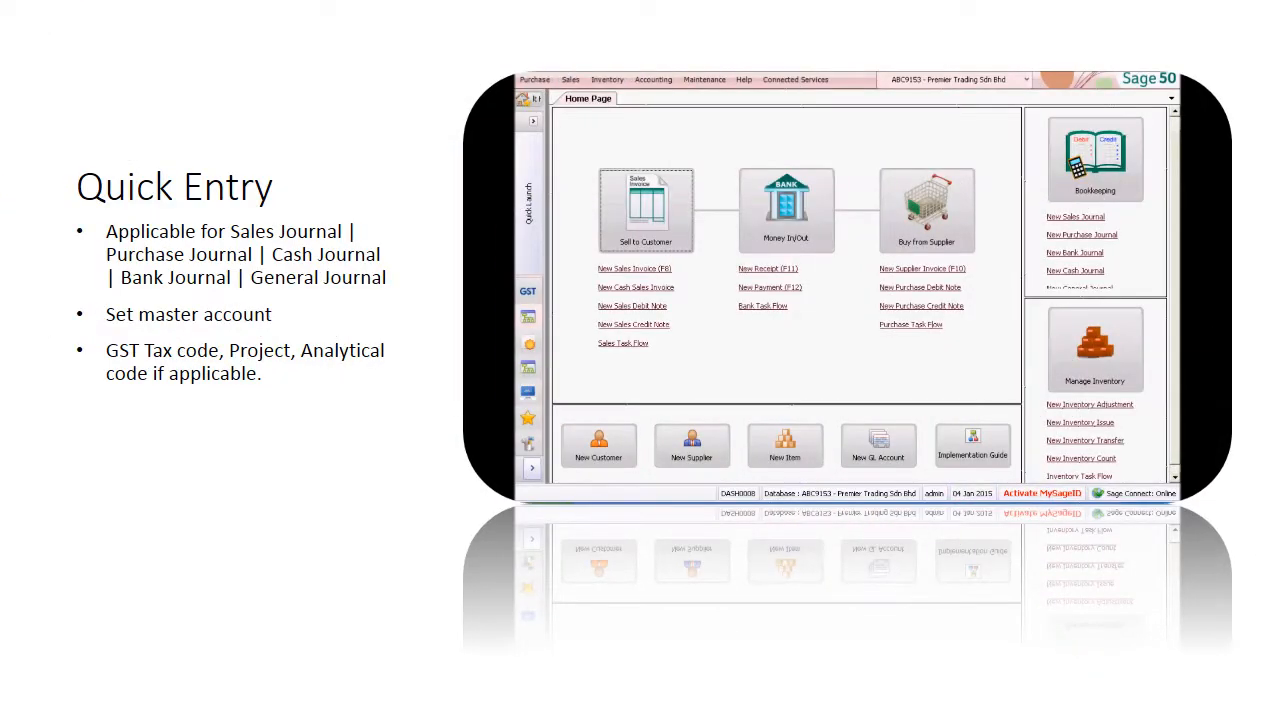
- Open the 2015 Journal Entry Listing - Purchase from the Home Page
click(654, 79)
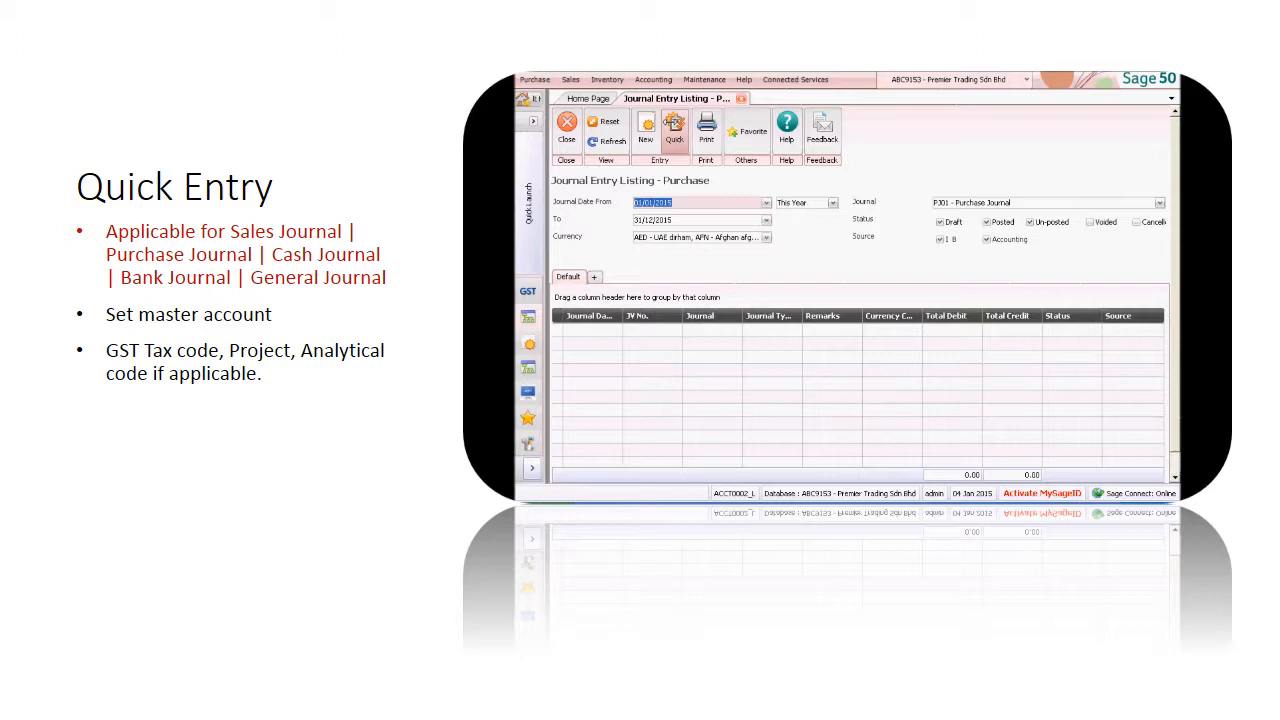
- Start a Quick Entry on PJ01 with master account 5060/0000 Purchases and tax account 1920/0000
click(675, 128)
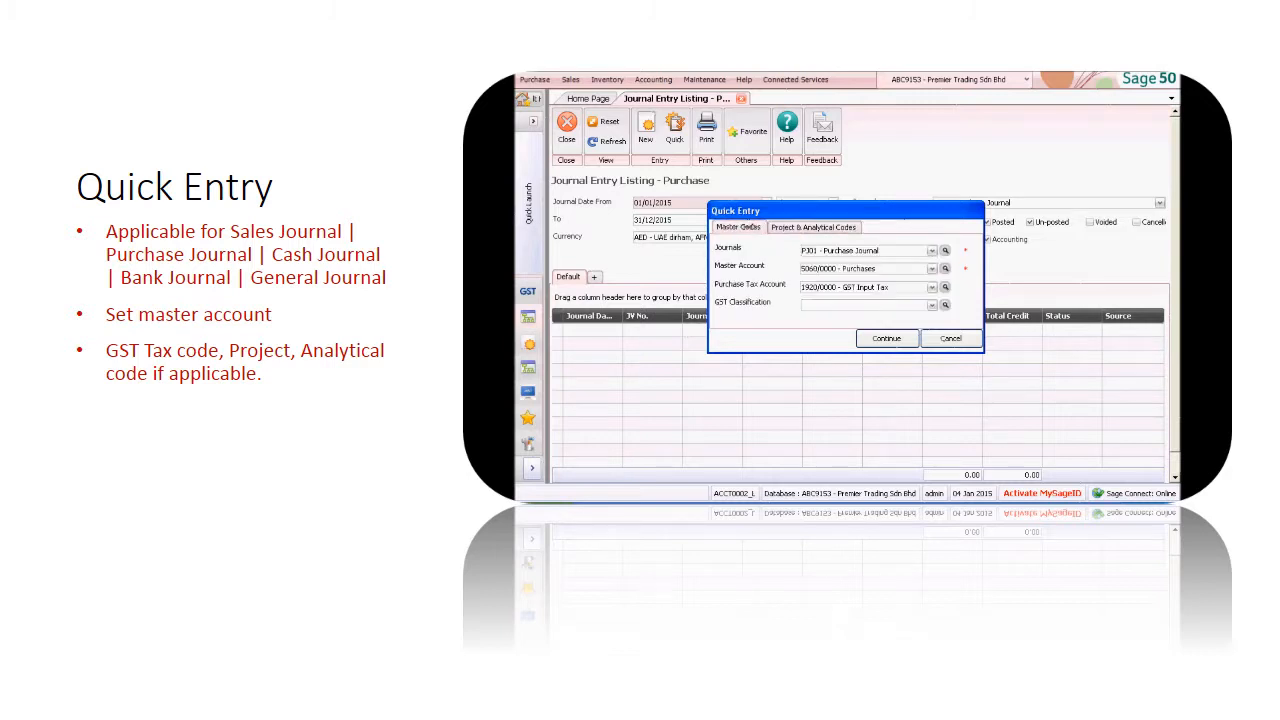
click(885, 338)
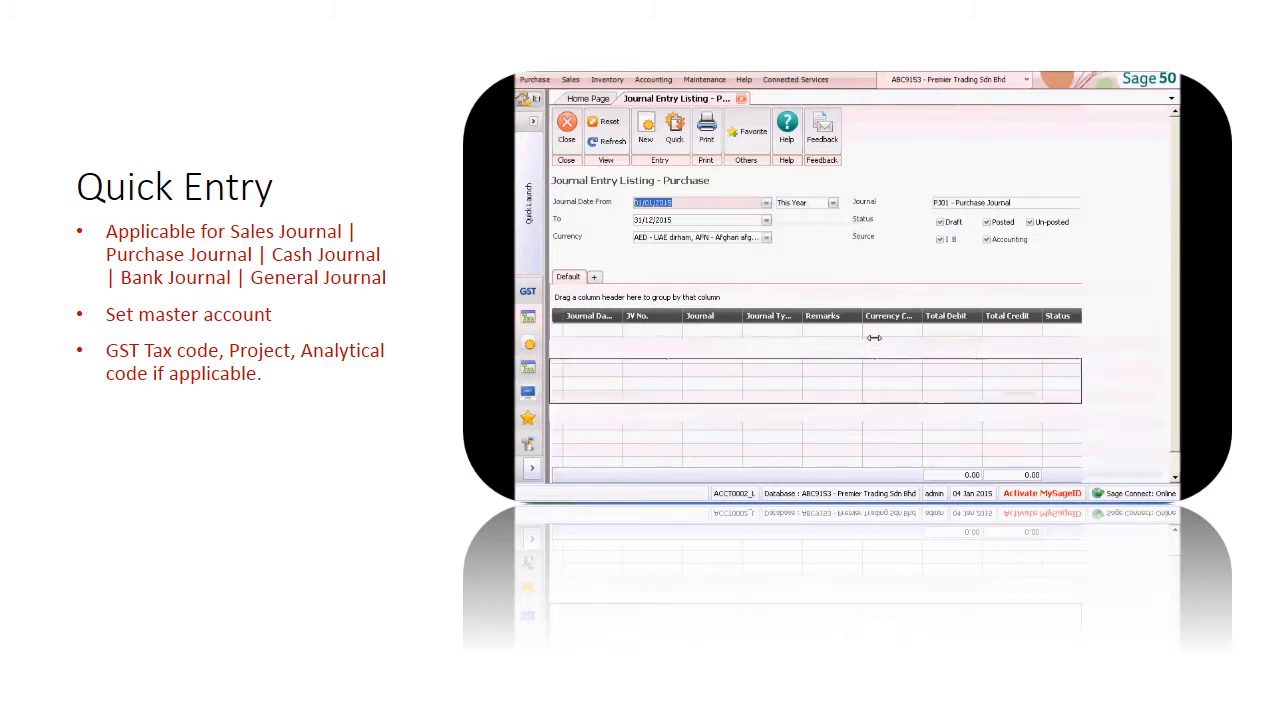
- Add the S0013 Nice Car Sdn Bhd credit line of 1,200.00 and save entry GJ-00000013
click(645, 130)
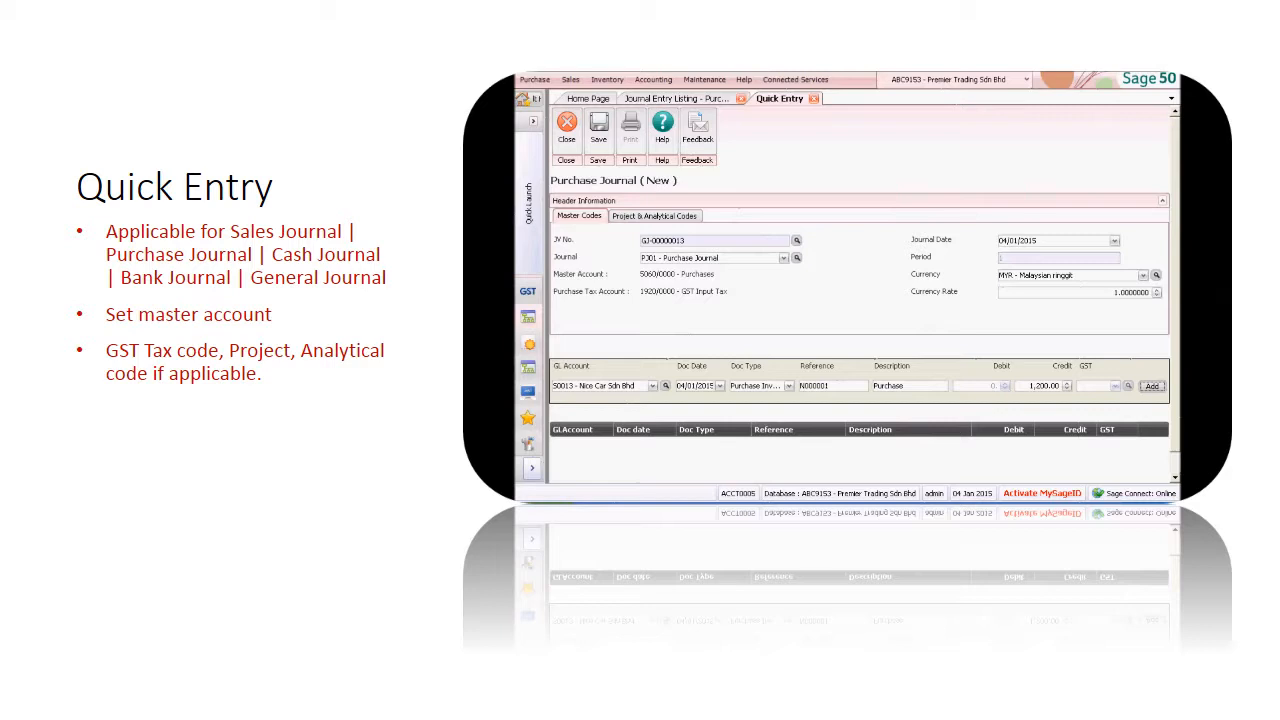
click(1151, 387)
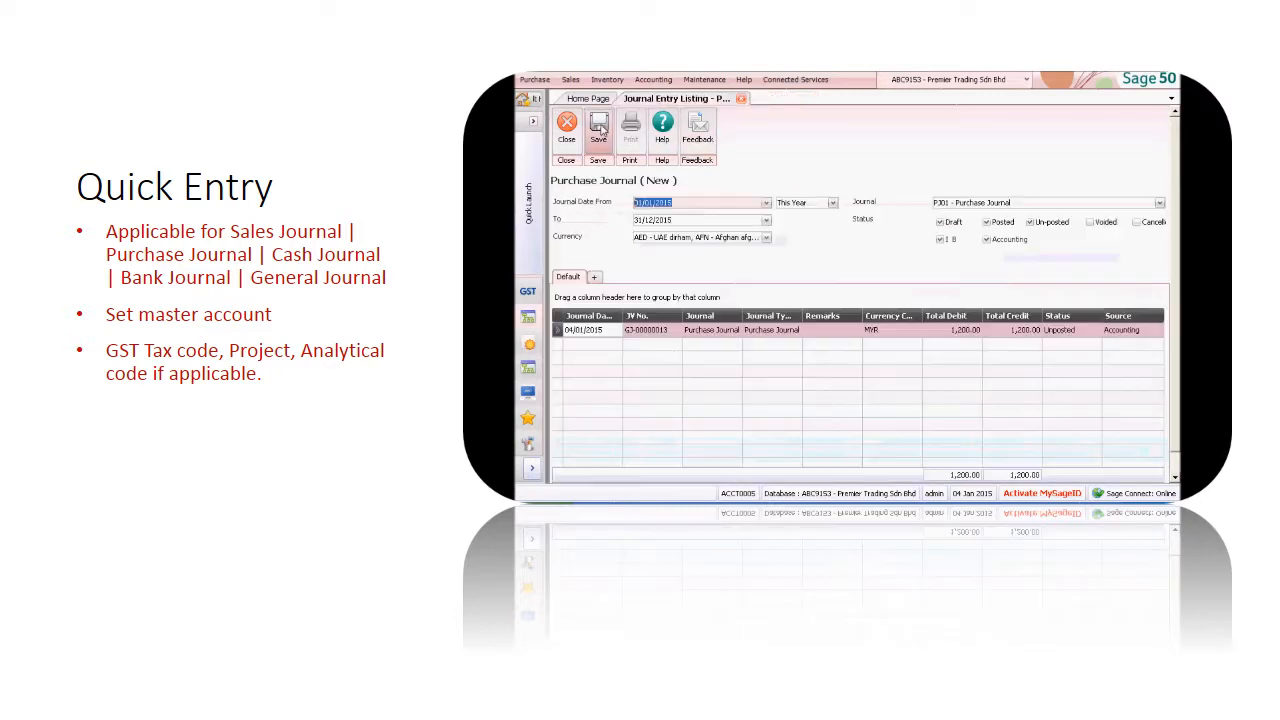
click(598, 130)
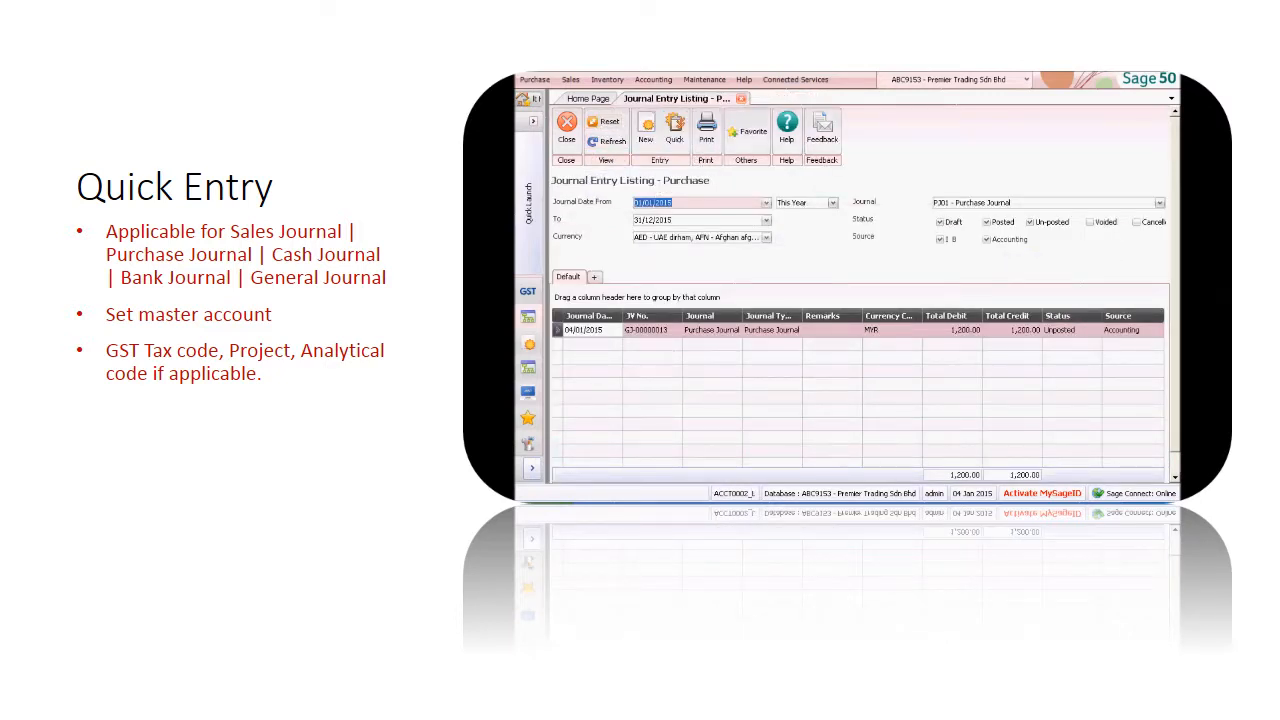